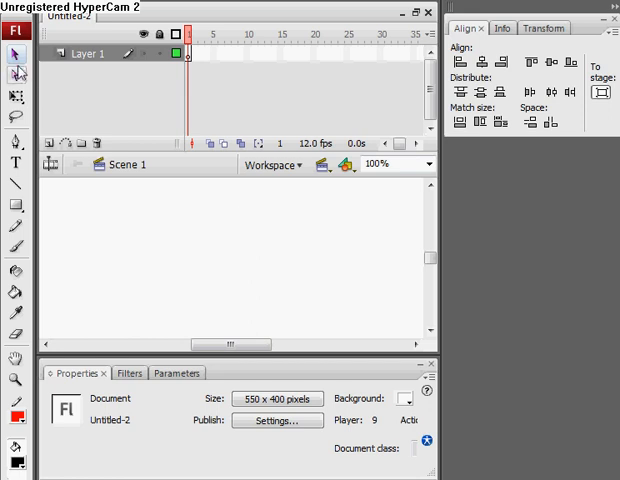
Step: Draw a black square with the Rectangle tool and convert it to a Button symbol
click(16, 98)
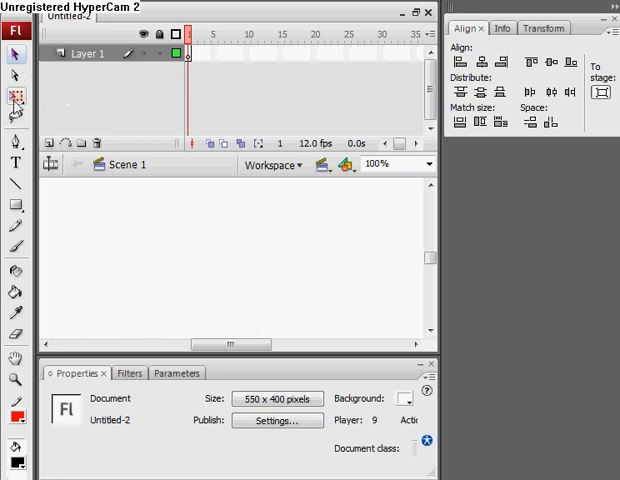
mouse_move(18, 188)
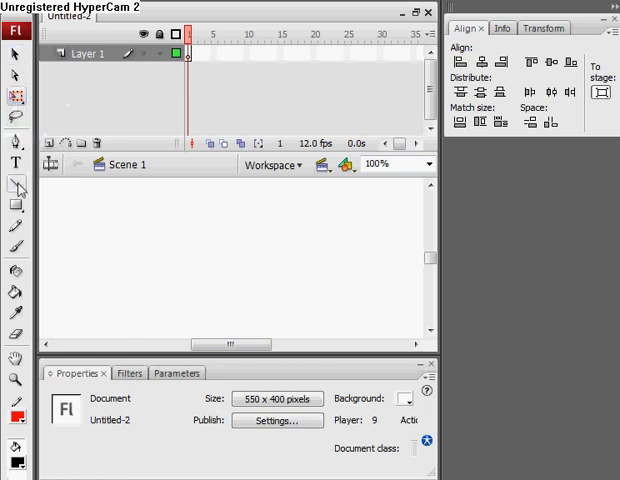
click(13, 203)
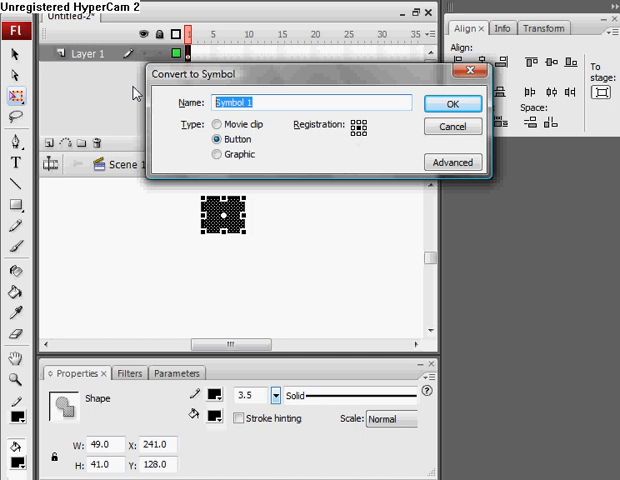
click(452, 103)
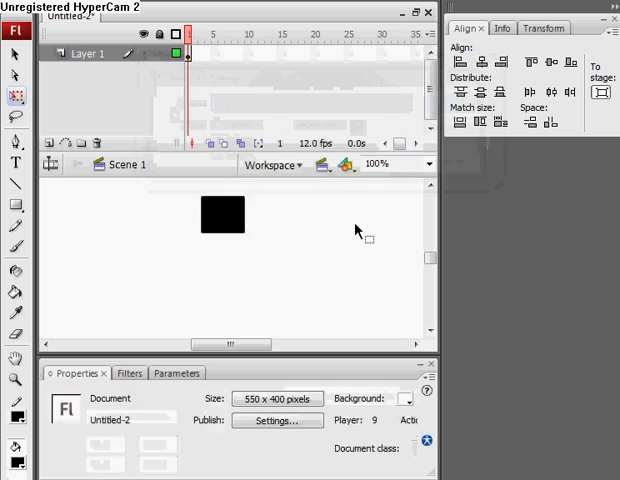
Step: Deselect the stage and select the slash movie clip in the Library
click(15, 190)
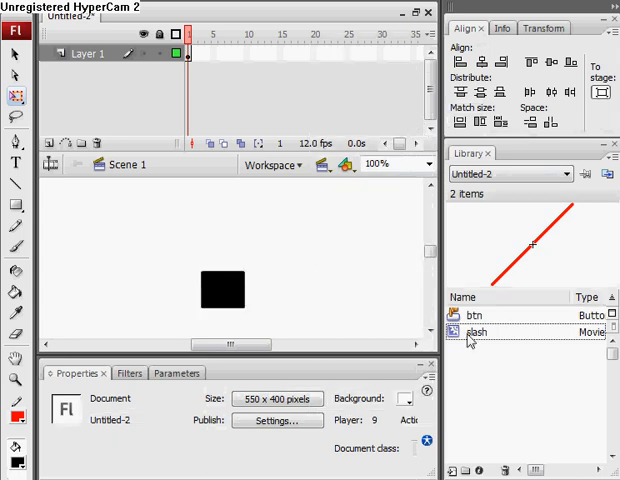
click(478, 332)
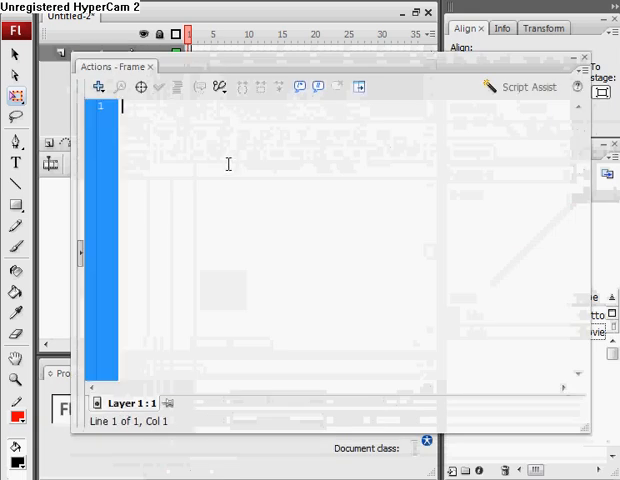
Step: Type 'var sound = 1;' and start 'var slashMC = _root.attachMovie("' in the script
text(sound = 1)
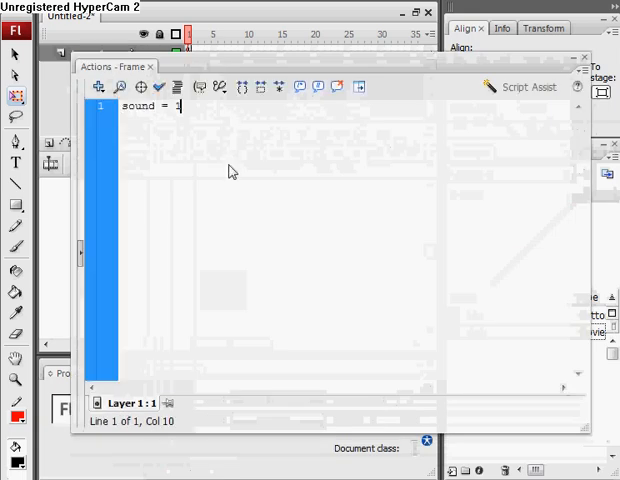
text(;)
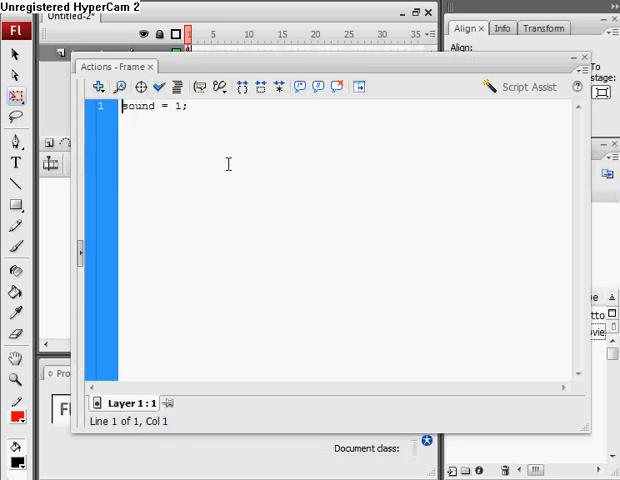
text(var)
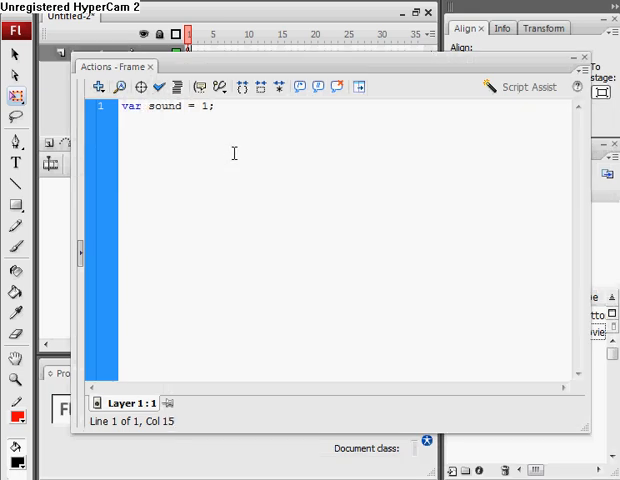
text(var)
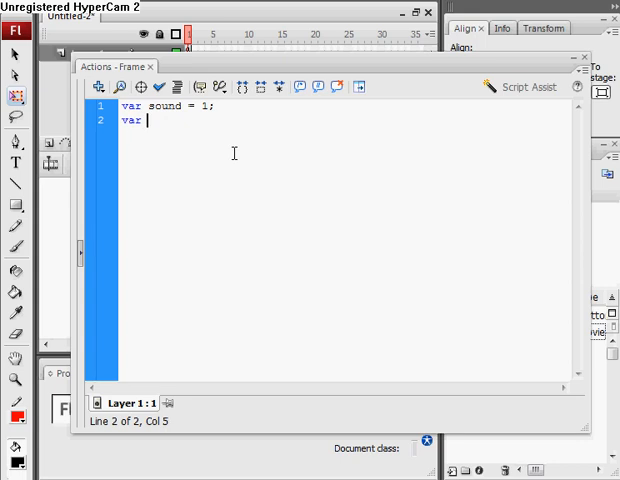
text(slashMC)
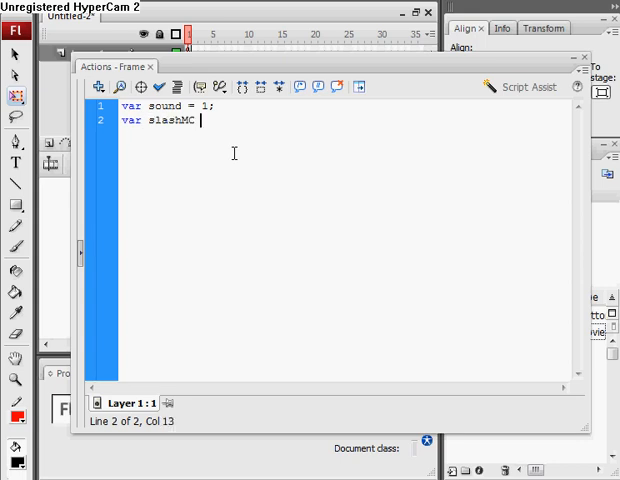
text(= _root)
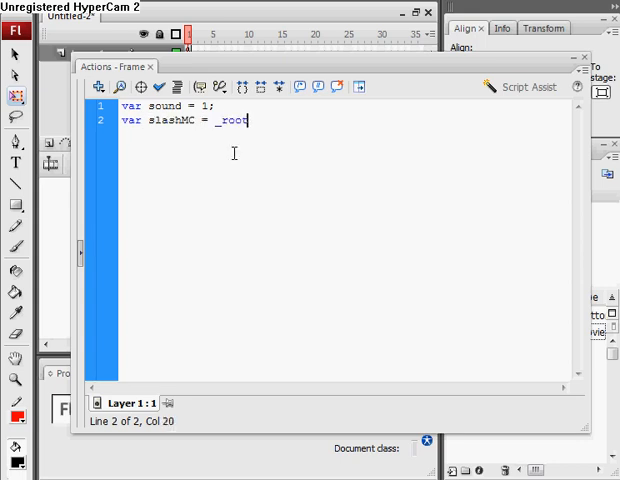
text(.)
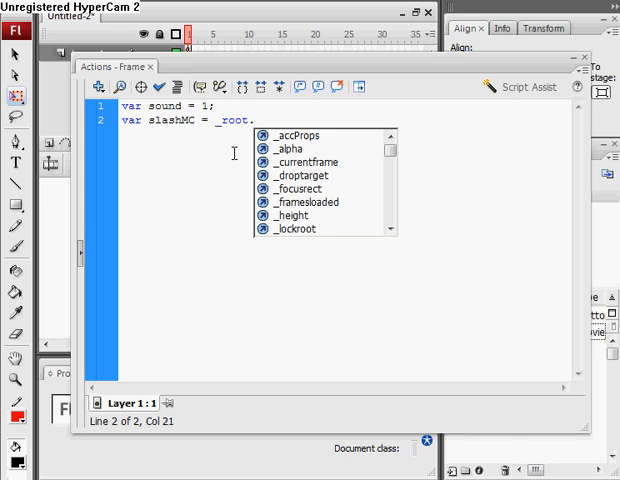
text(attac)
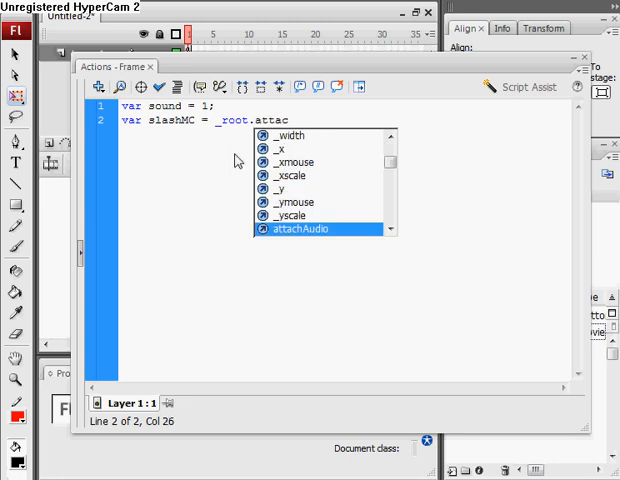
text(hMovie()
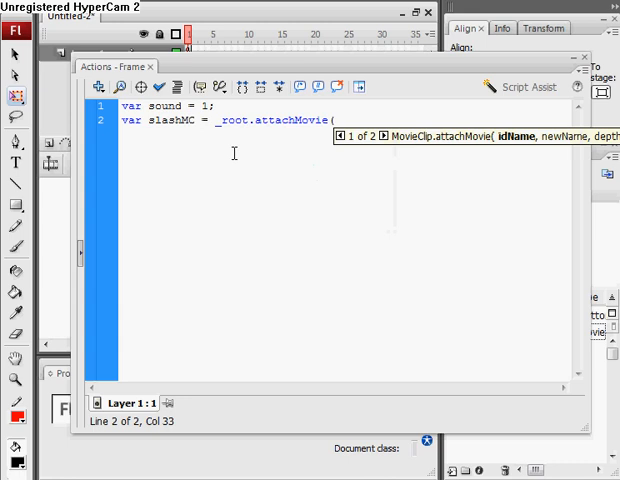
text(")
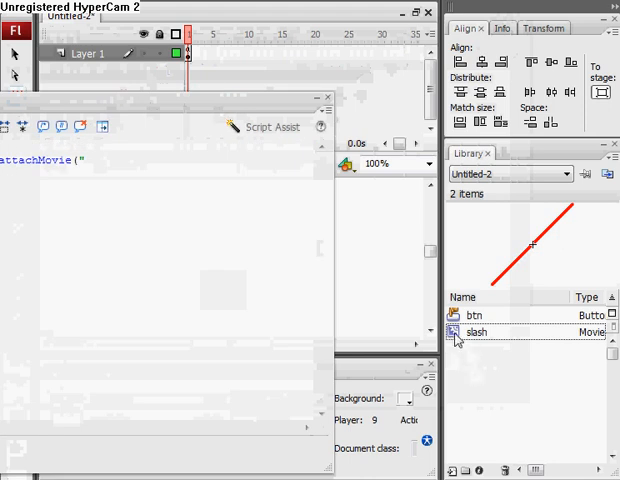
right_click(478, 331)
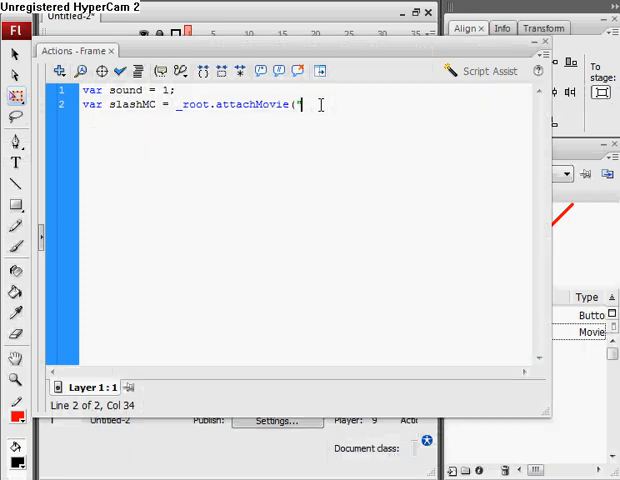
Step: Finish the attachMovie call with the slash clip, name slash01, and depth 999
text(slash")
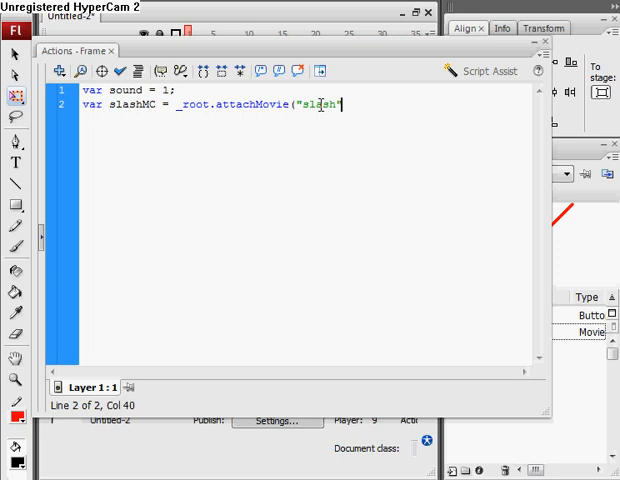
text(,"slash01)
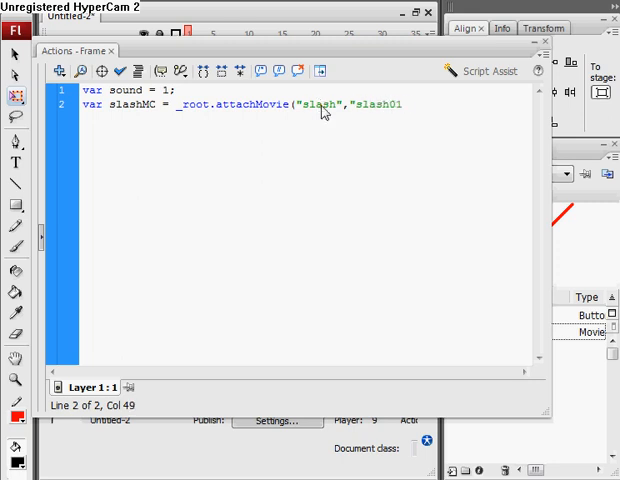
text(,99)
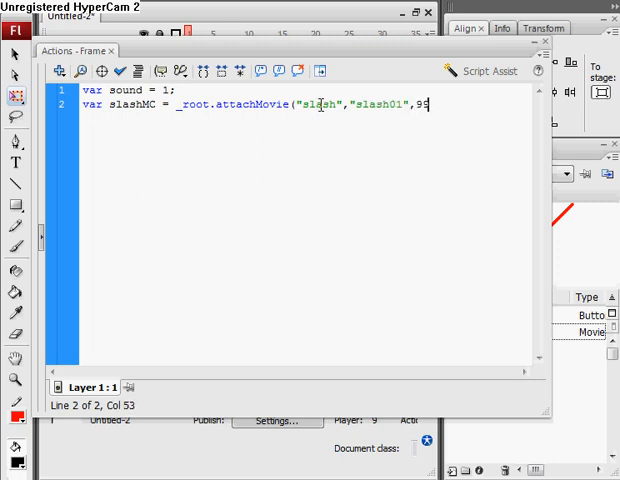
text(9);)
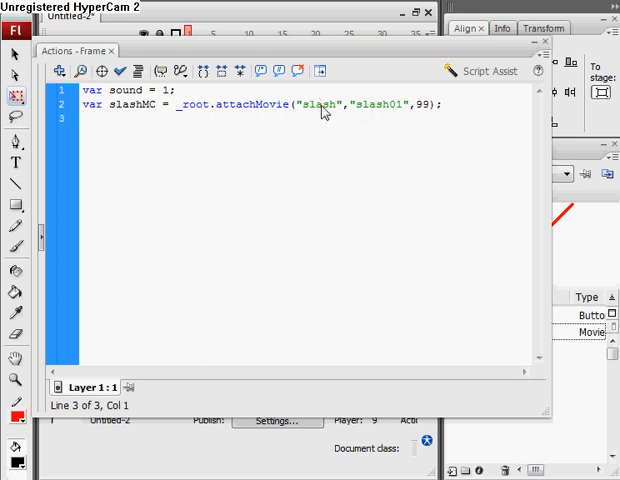
Step: Add lines hiding slash01 and setting slashMC._y and _x to btn's position
text(slash)
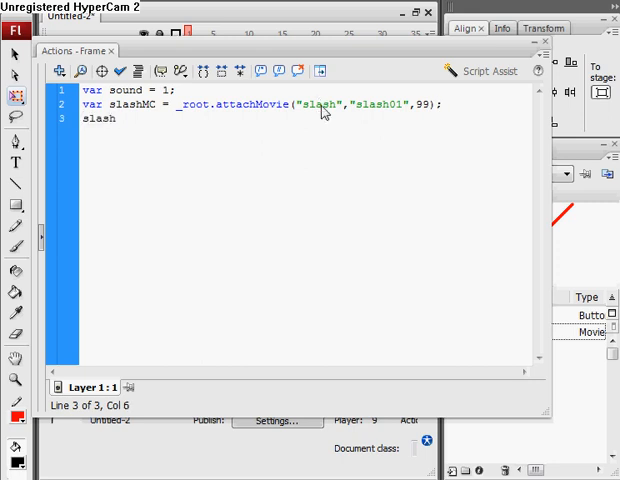
text(01.)
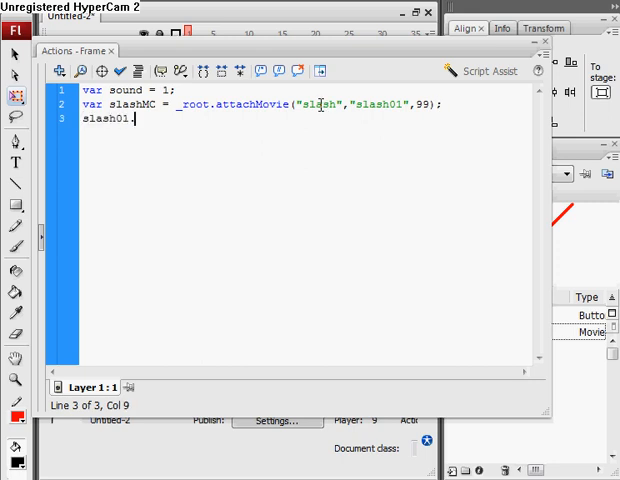
double_click(375, 107)
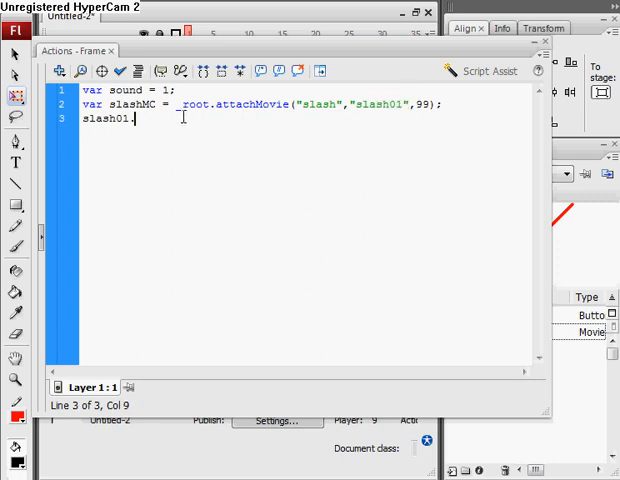
text(_visible = false;)
text(slashMC)
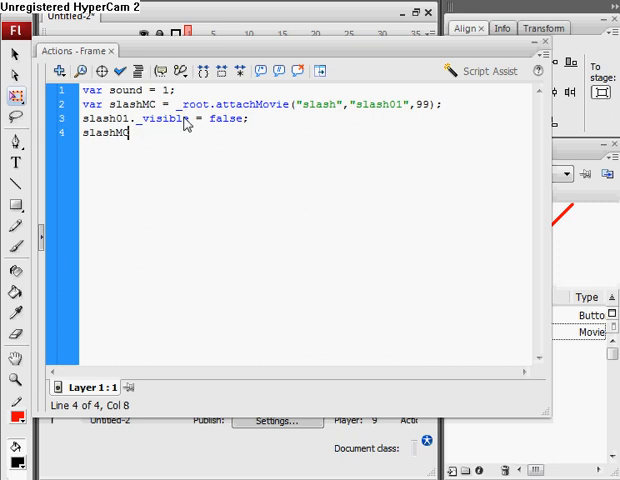
text(._y = btn._y;)
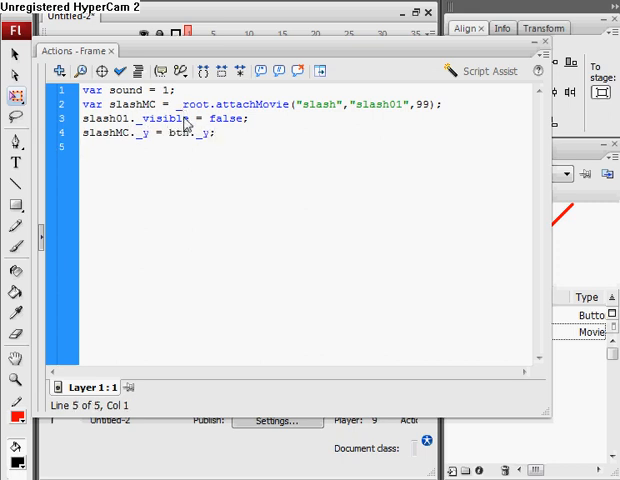
text(slashMC)
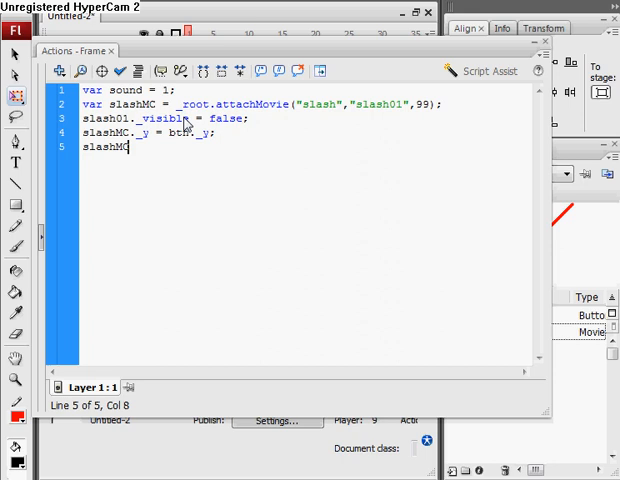
text(._y)
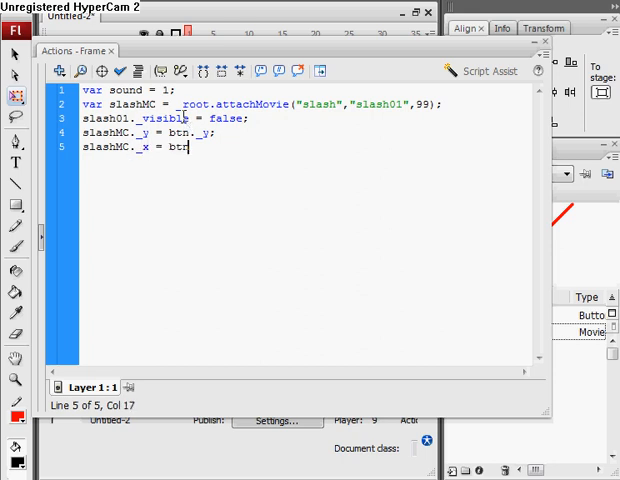
text(n.)
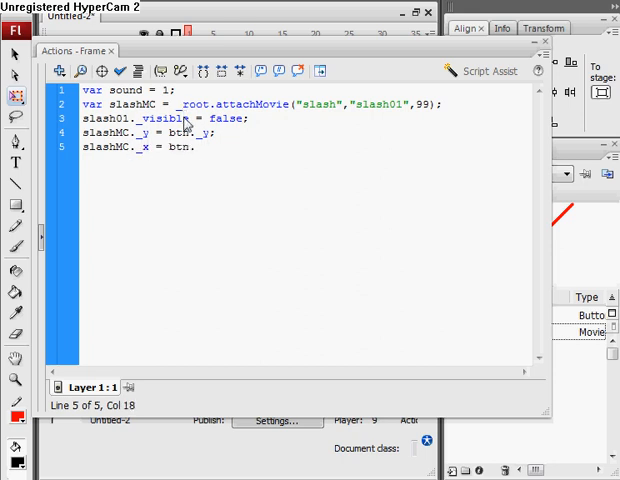
text(_x;)
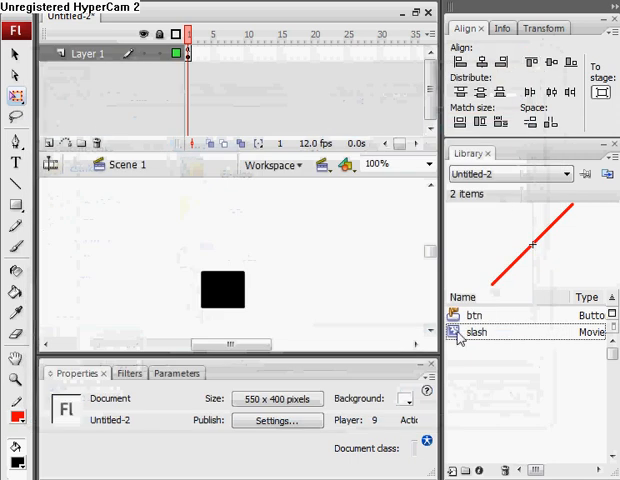
Step: Open btn for editing, select its black square, and cancel Convert to Symbol
double_click(475, 330)
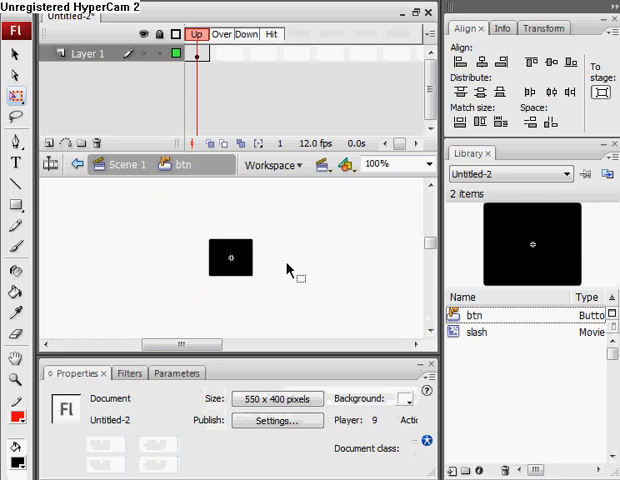
click(229, 257)
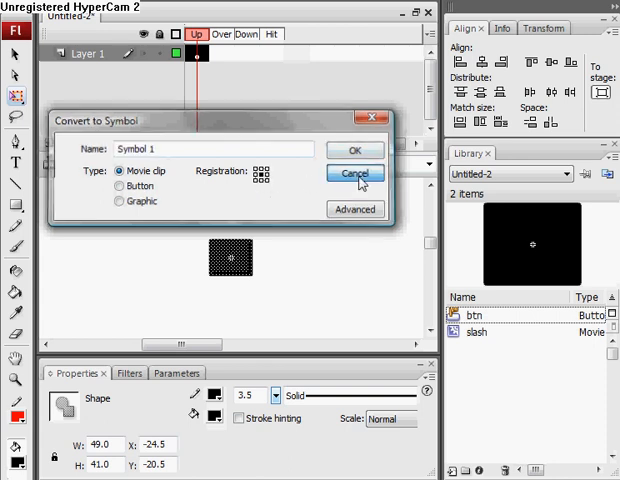
click(356, 173)
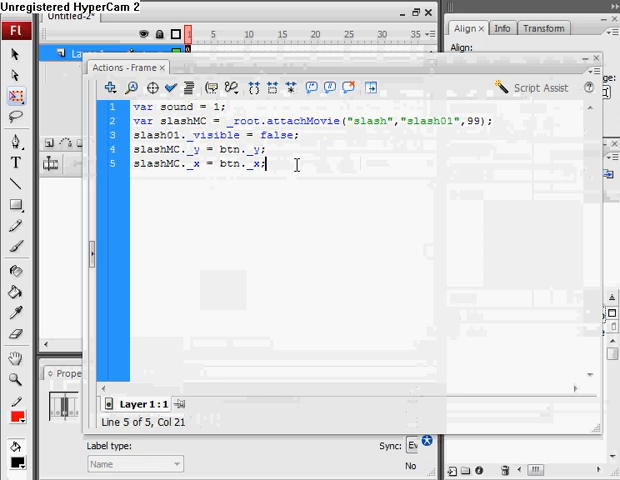
Step: Type 'var s:Sound = new Sound();' and begin s.attachSound on the next line
text(var)
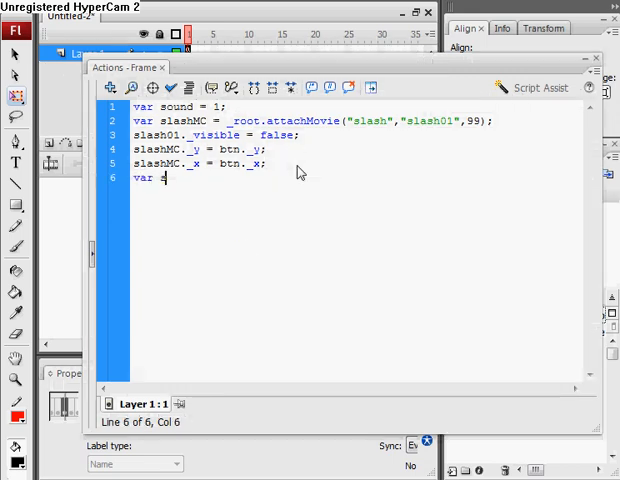
text(s)
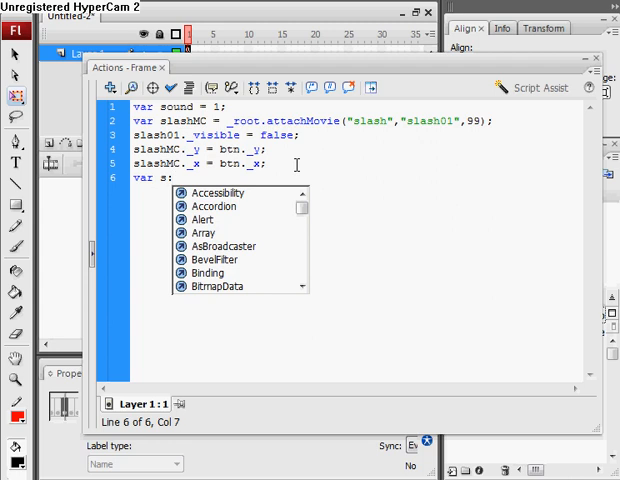
text(Sound = new)
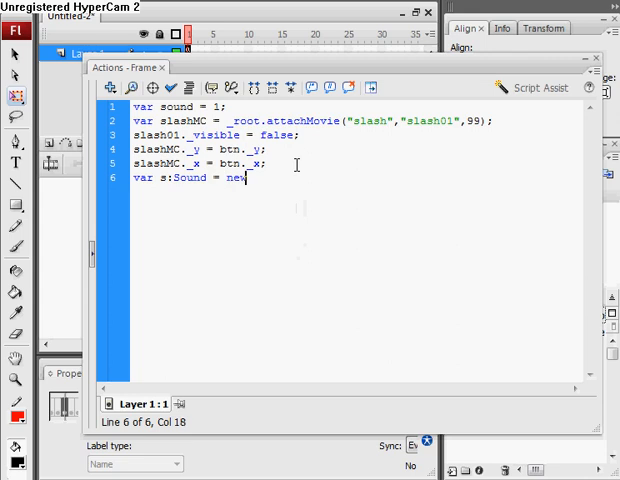
text(Sound())
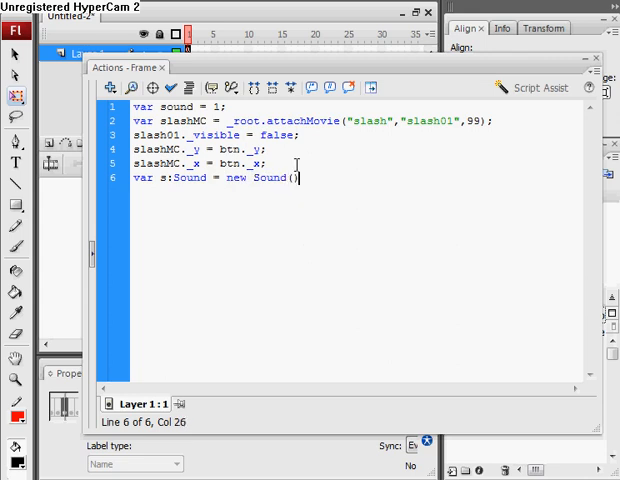
text(;)
text(s)
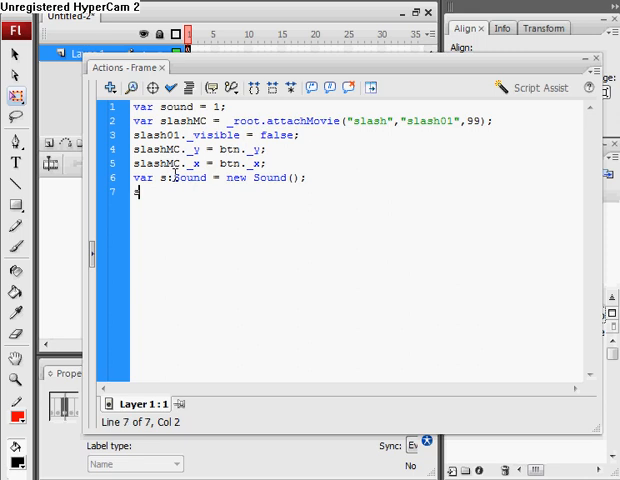
text(.attac)
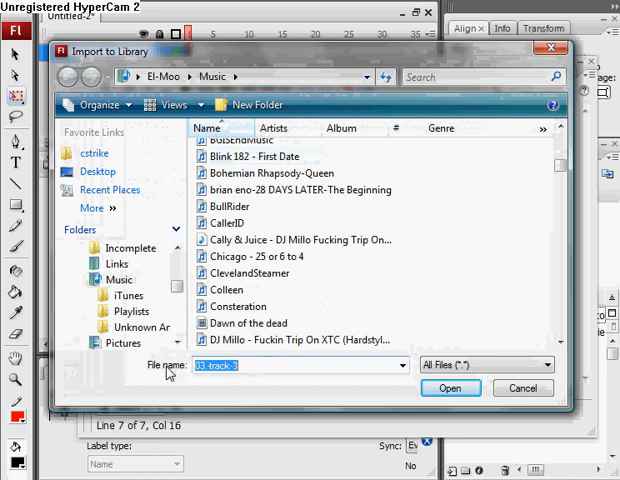
Step: Import Gravy.mp3 to the library and right-click the Gravy item for its options
text(goo)
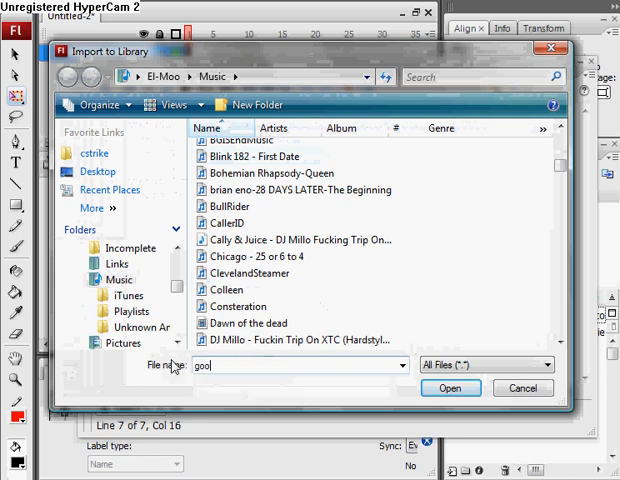
text(Gravy.mp3)
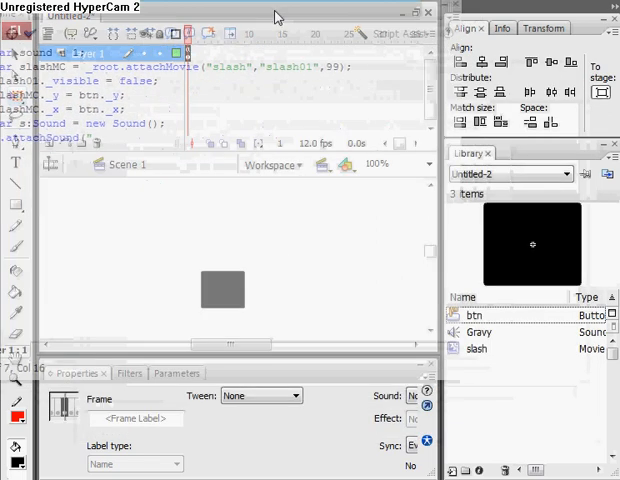
right_click(485, 331)
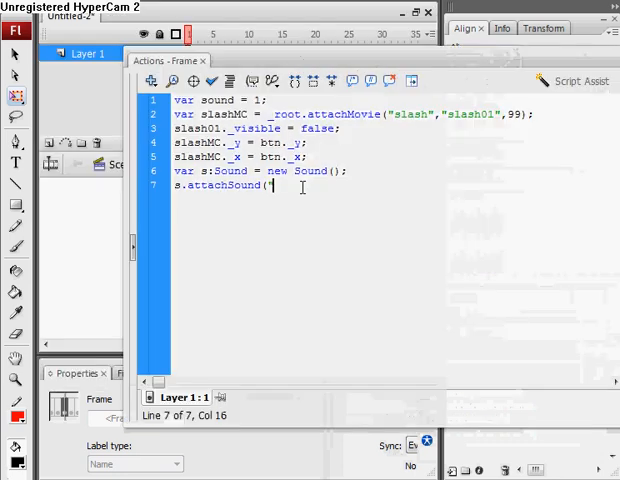
Step: Complete s.attachSound("Gravy"); and add s.start(1, 995)
text(Grav");)
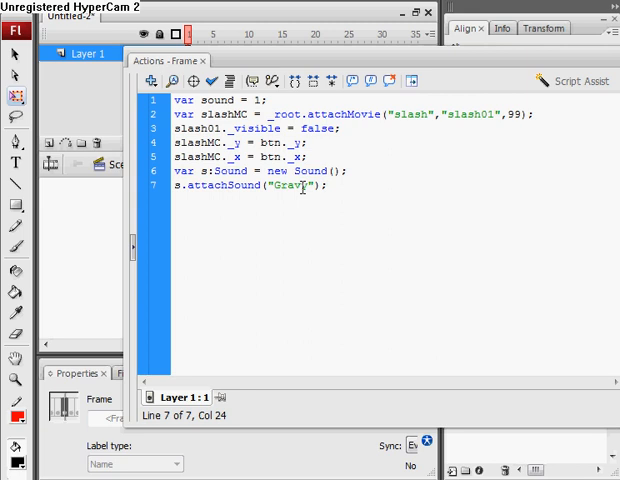
text(s.)
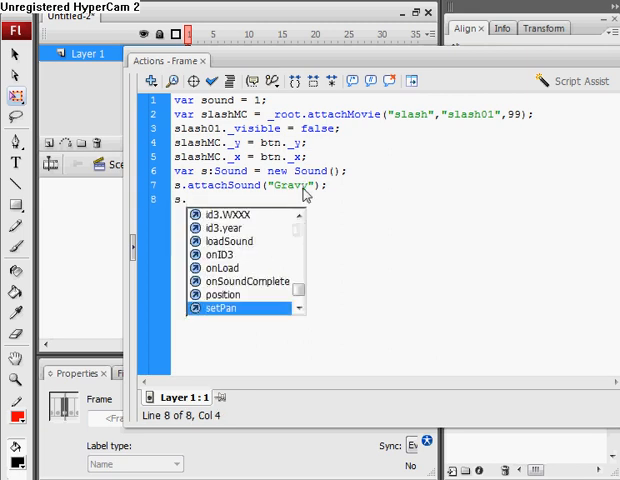
text(start(1,)
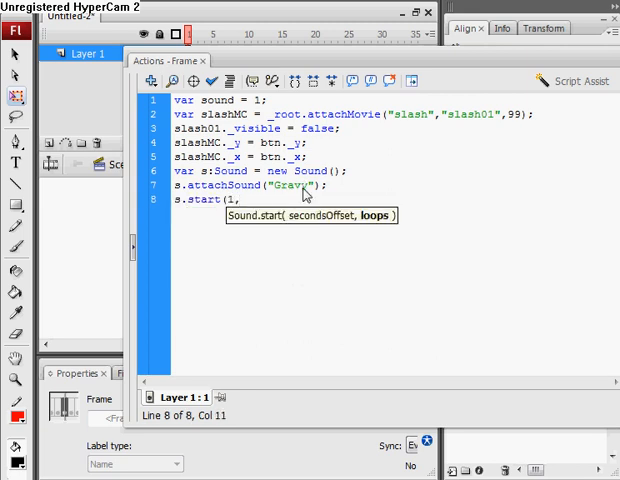
text(995)
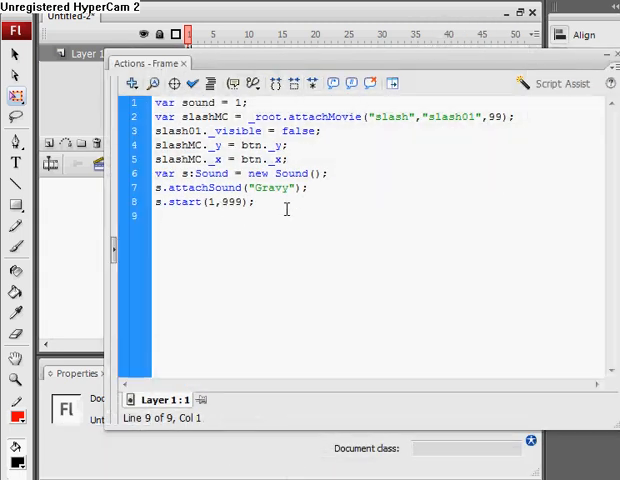
Step: Start btn.onPress = function(){ with an if(sound==1) condition
text(btn)
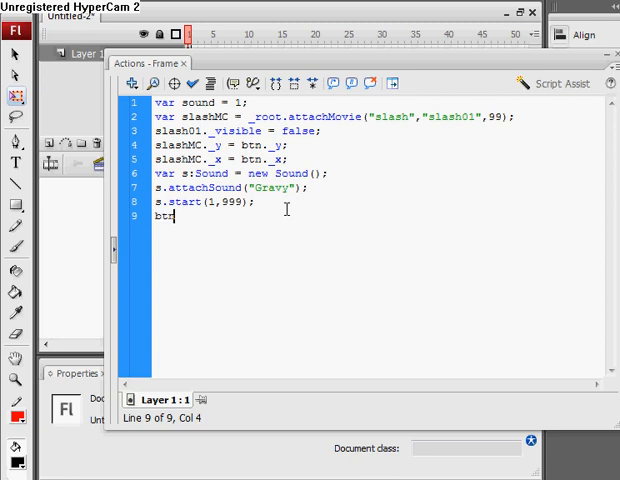
text(.onPress = function()
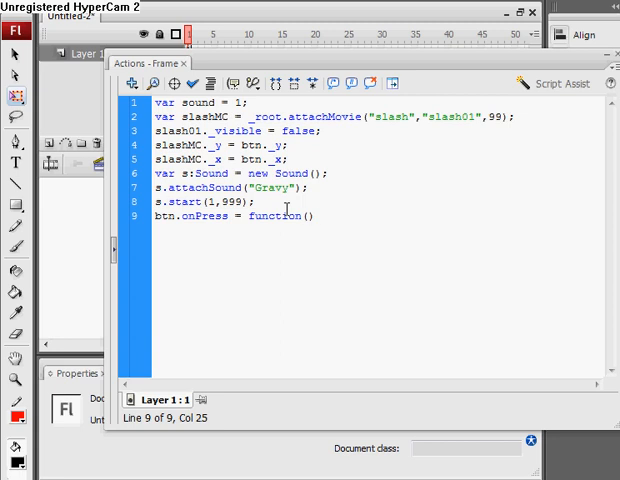
text({)
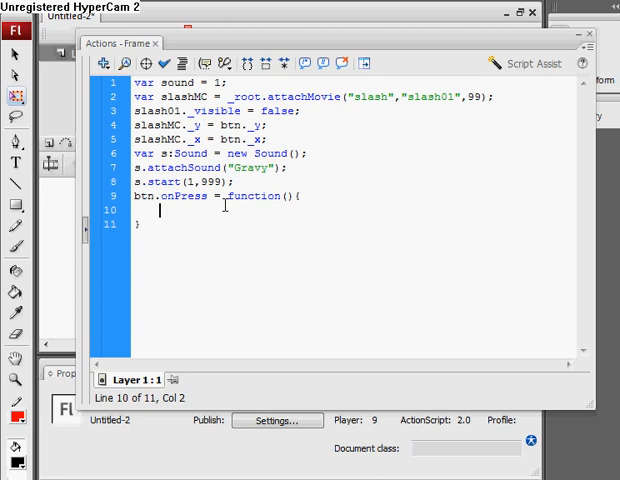
text(if()
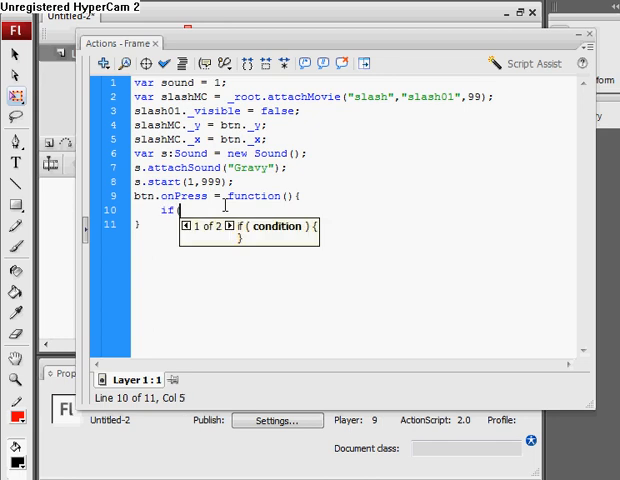
text(sound==1;)
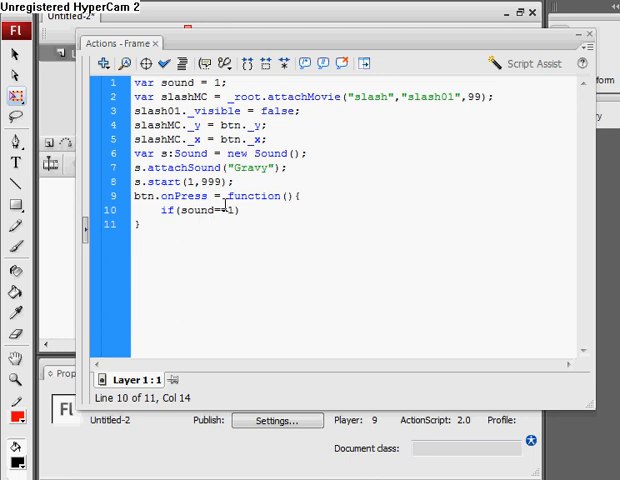
Step: Fill the if branch with s.setVolume(0), slash01._visible = true, sound = 0, and begin else
click(239, 213)
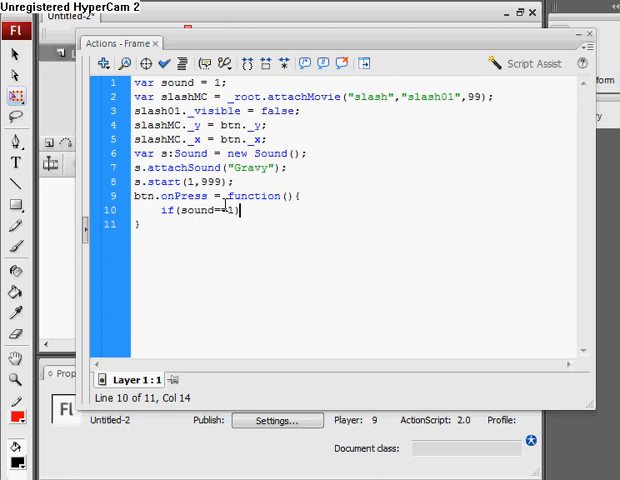
text({)
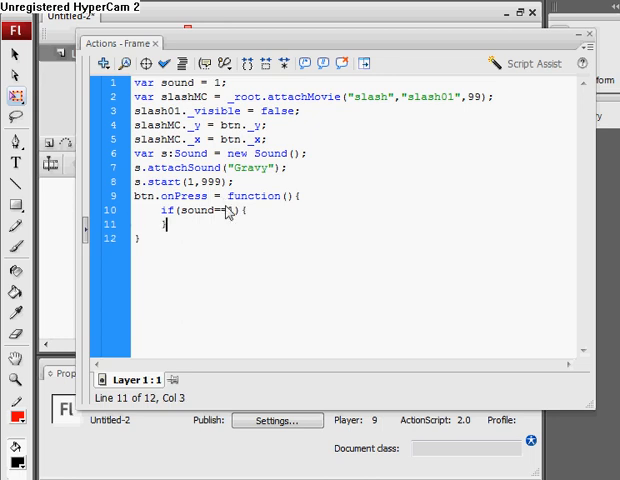
text(1)
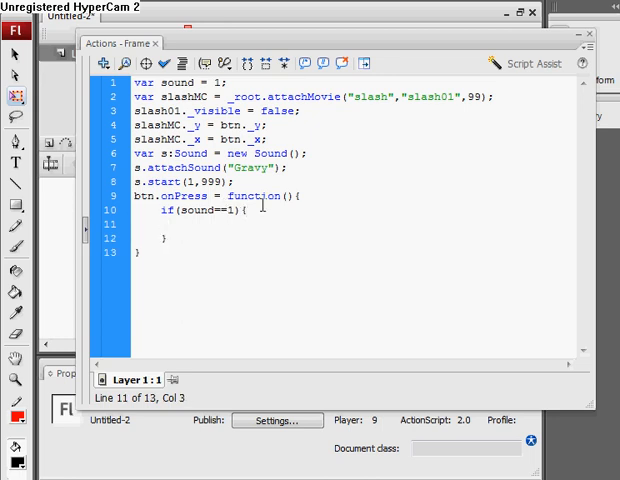
text(s.setVolume()
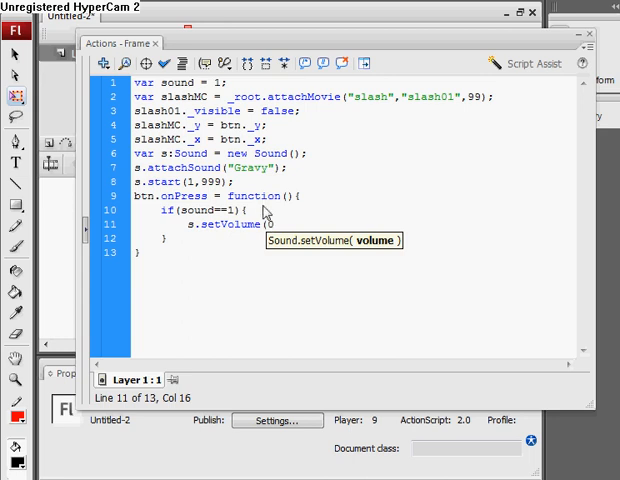
text(0);)
text(slash)
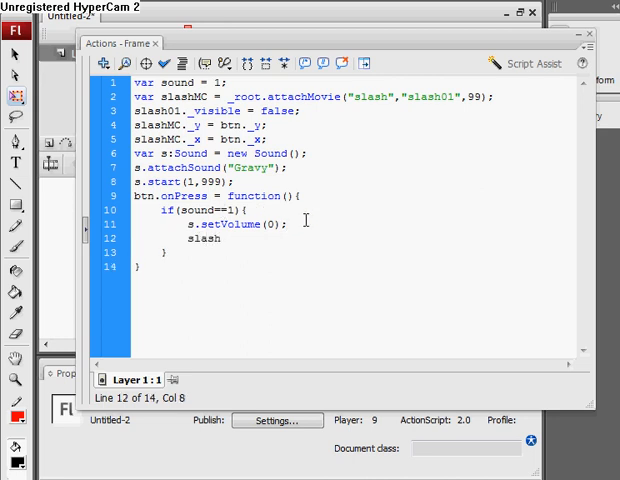
text(01._visible = true;)
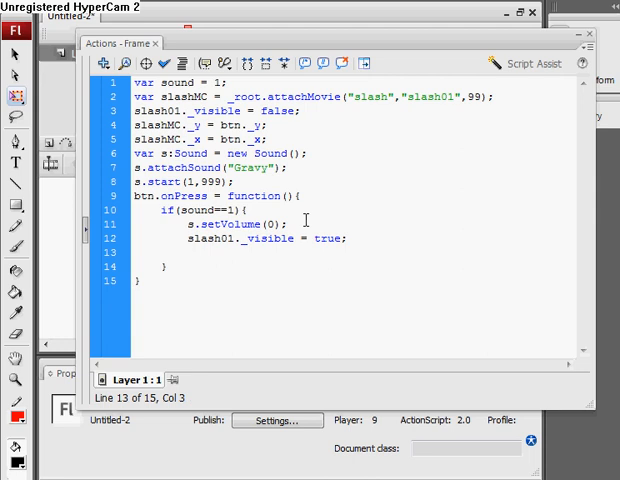
text(sound = 0;)
text(tra)
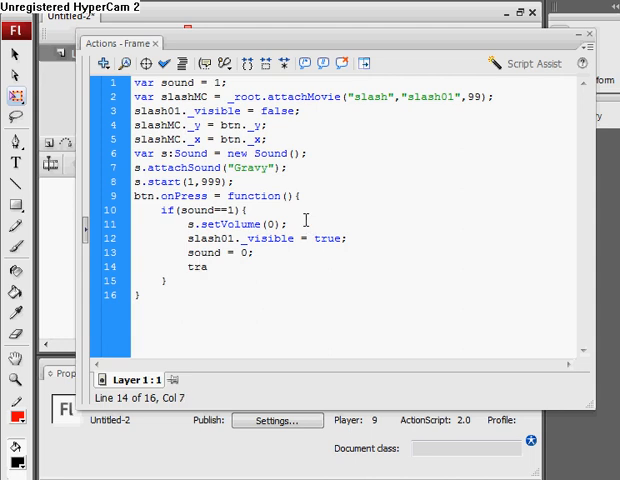
key(BackSpace)
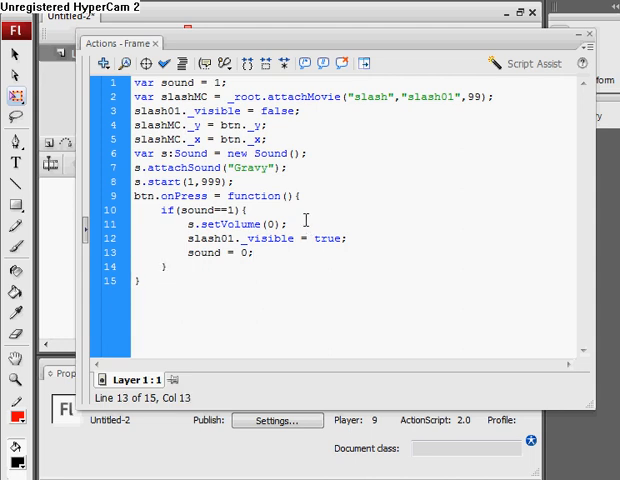
text(else if()
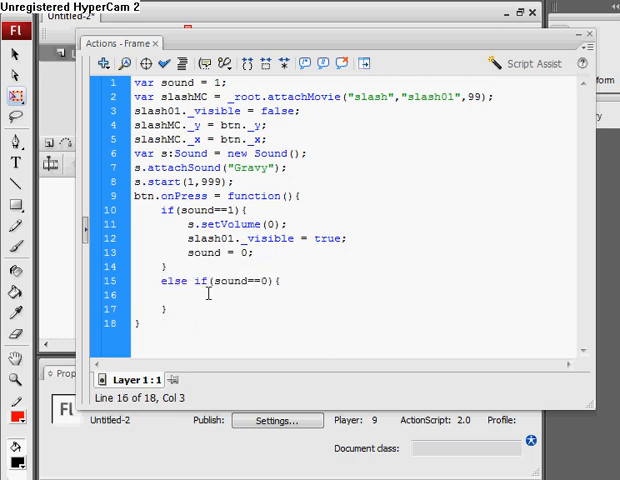
Step: Write else if(sound==0) setting sound = 1, hiding slash01, and s.setVolume(100)
text(sound)
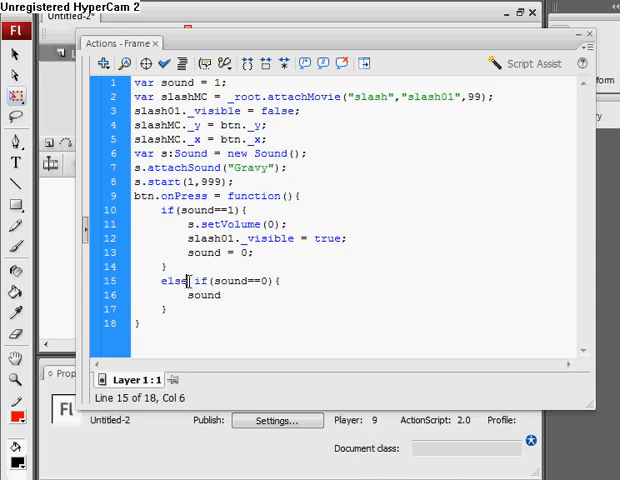
key(BackSpace)
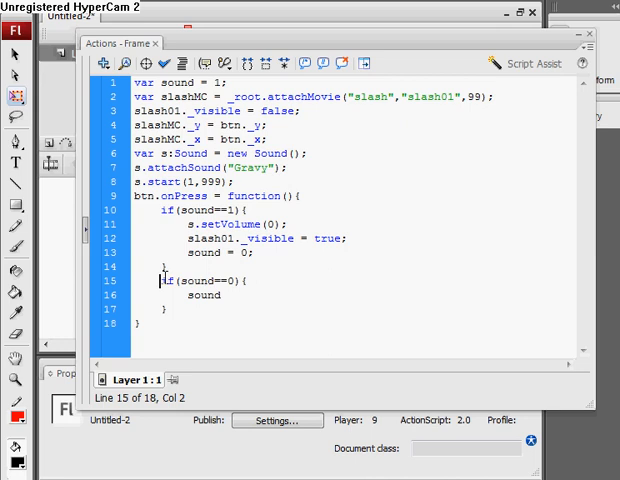
text(else)
click(355, 295)
text( =)
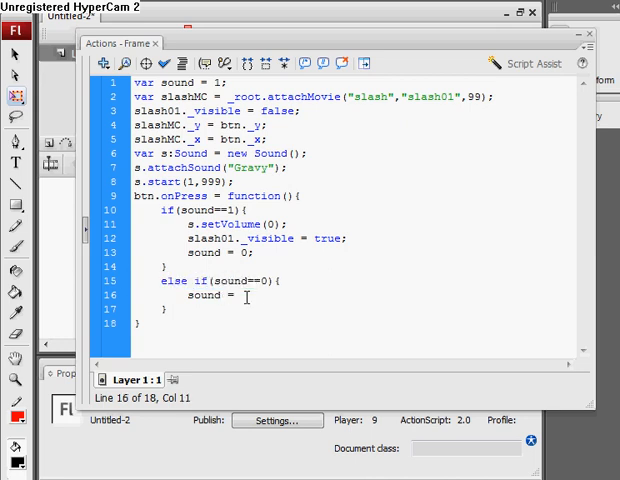
text(1;)
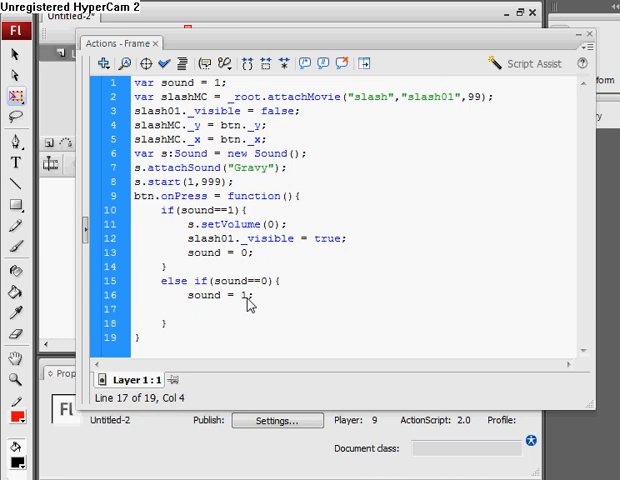
text(slash01)
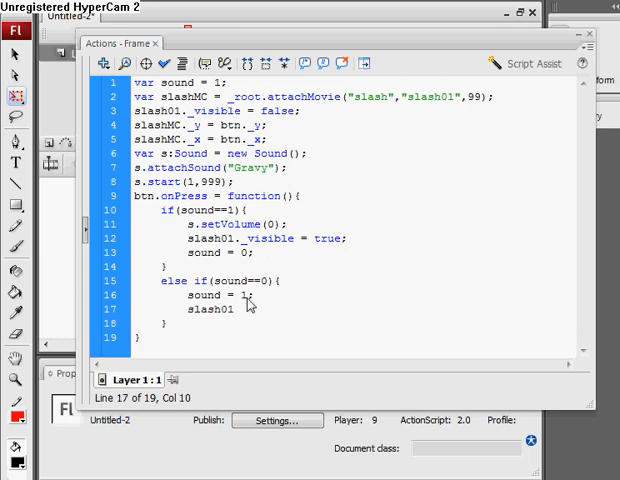
text(._visible = false;)
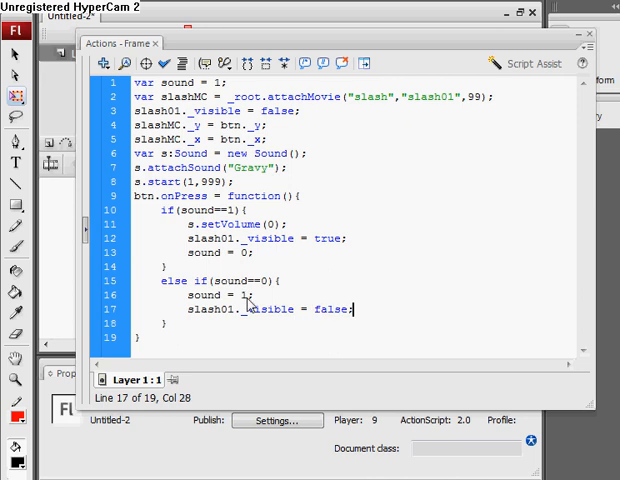
text(s._setVolume)
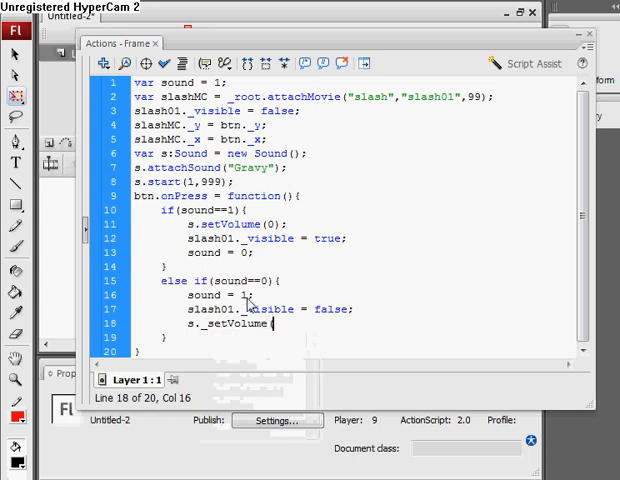
text((100);)
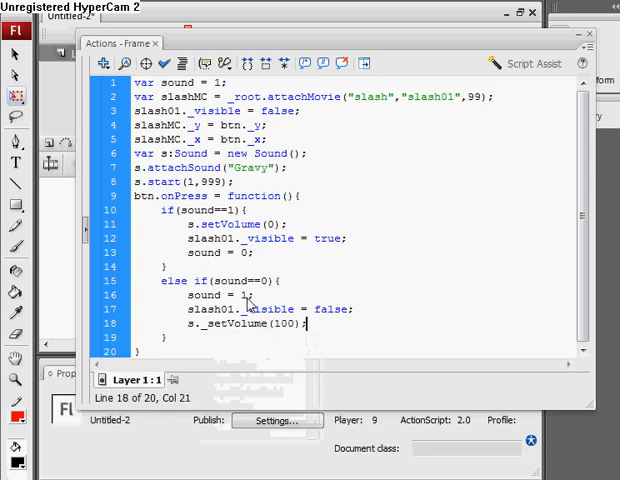